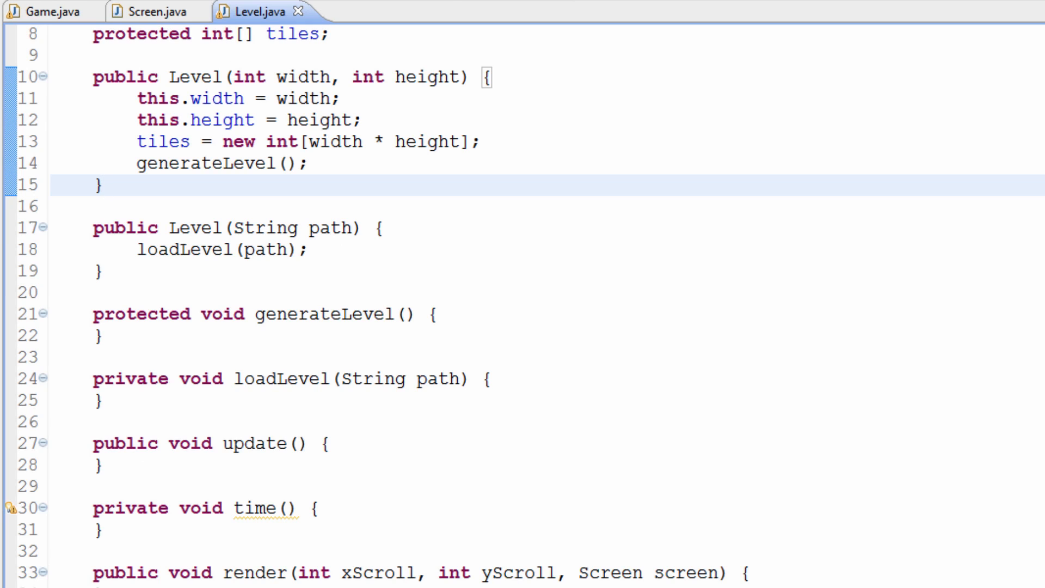
Step: Open RandomLevel.java and Tile.java to review their code
{"action": "left_click", "coordinate": [385, 12]}
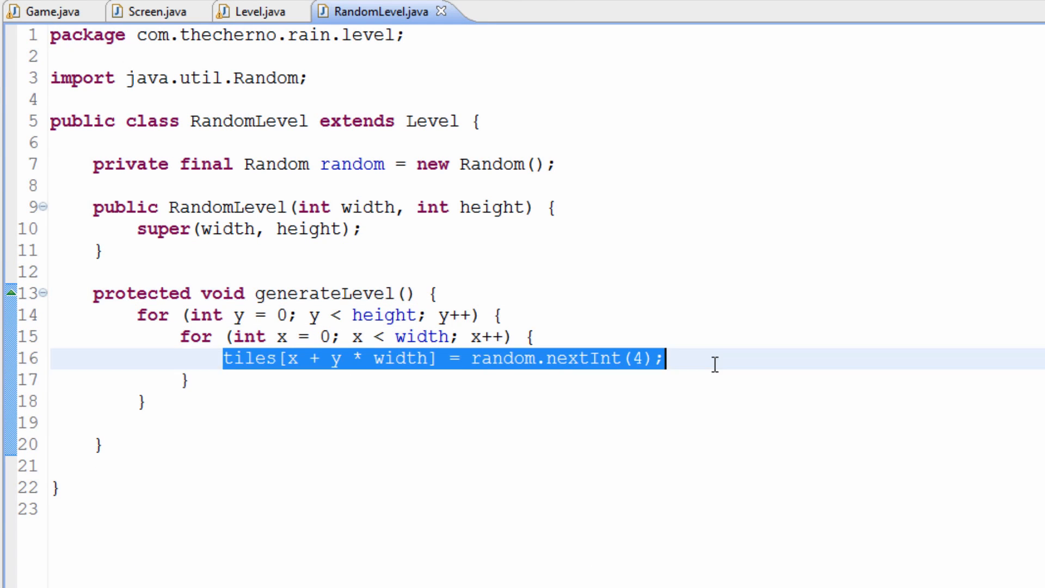
{"action": "mouse_move", "coordinate": [723, 294]}
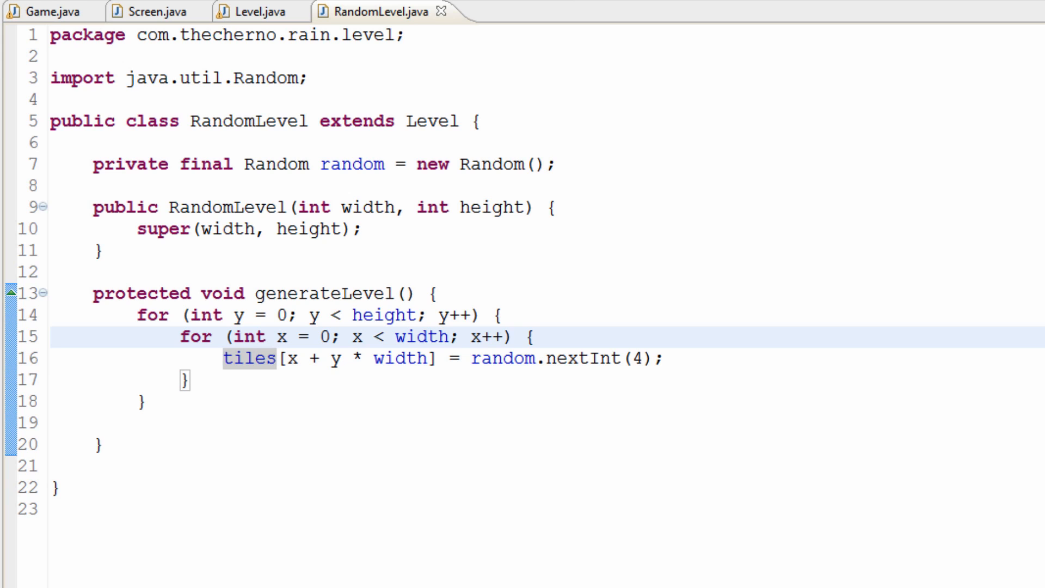
{"action": "left_click", "coordinate": [497, 12]}
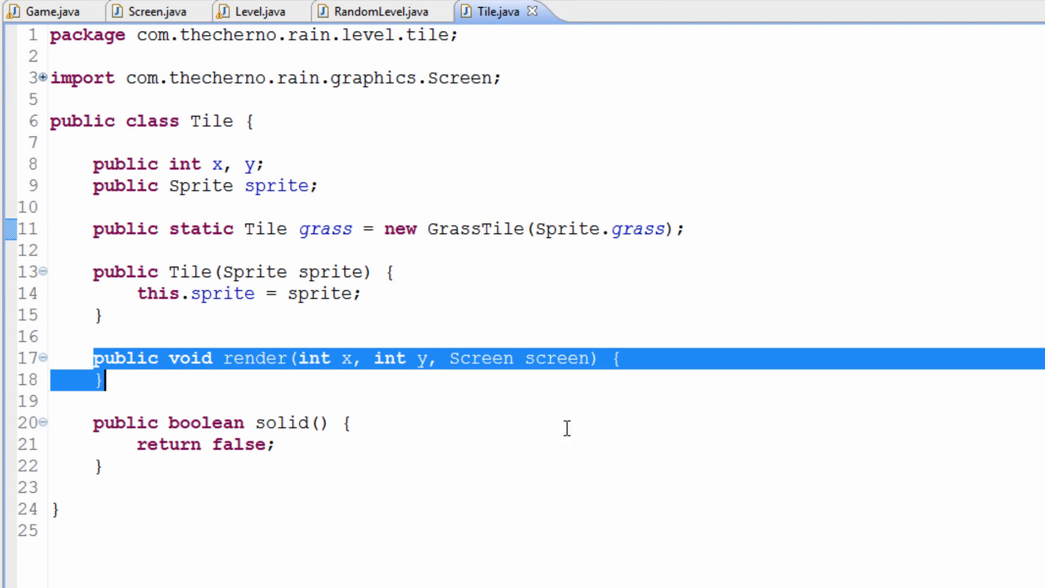
{"action": "mouse_move", "coordinate": [784, 475]}
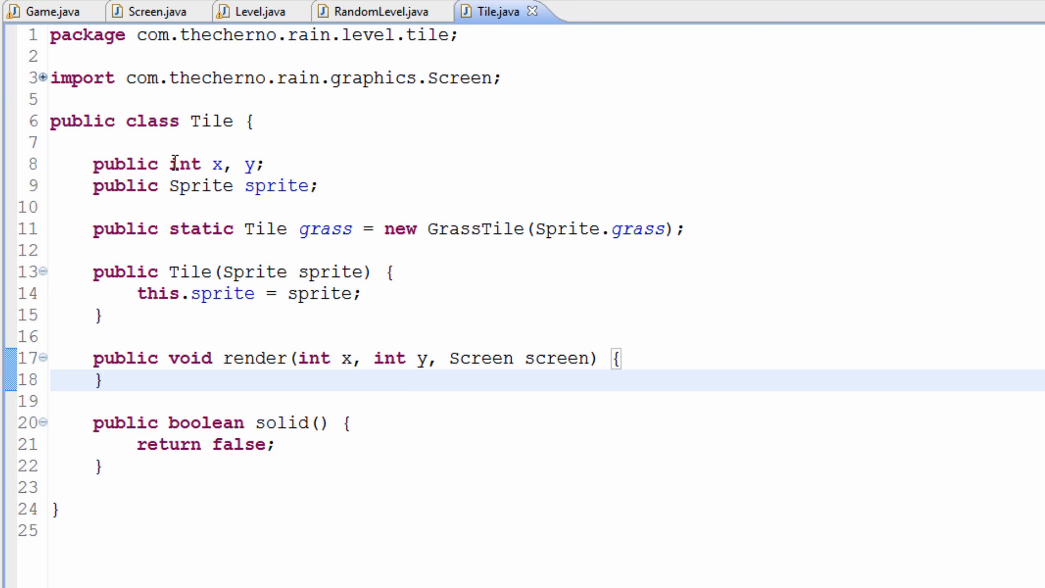
{"action": "mouse_move", "coordinate": [273, 185]}
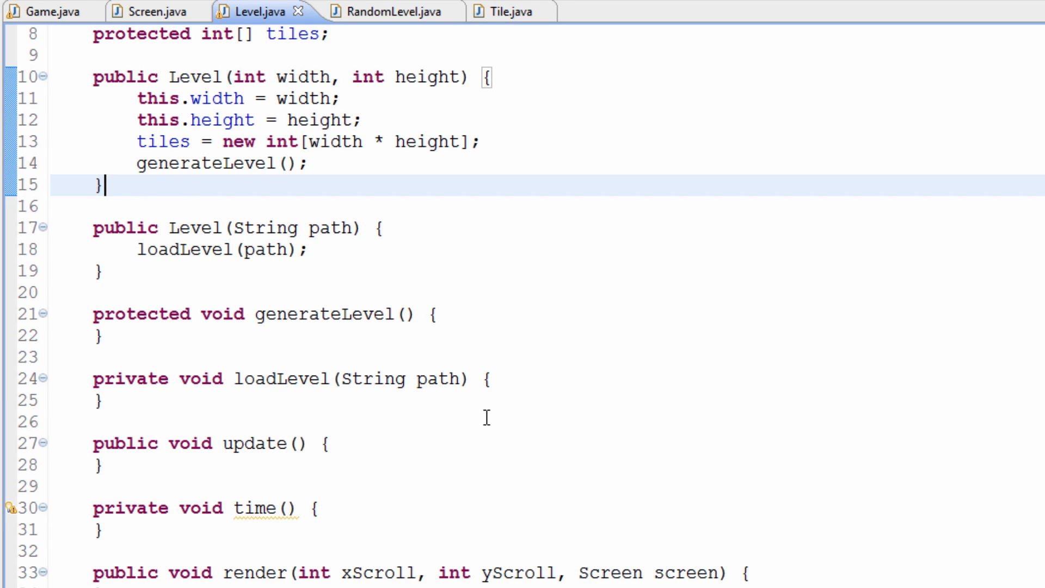
{"action": "mouse_move", "coordinate": [132, 507]}
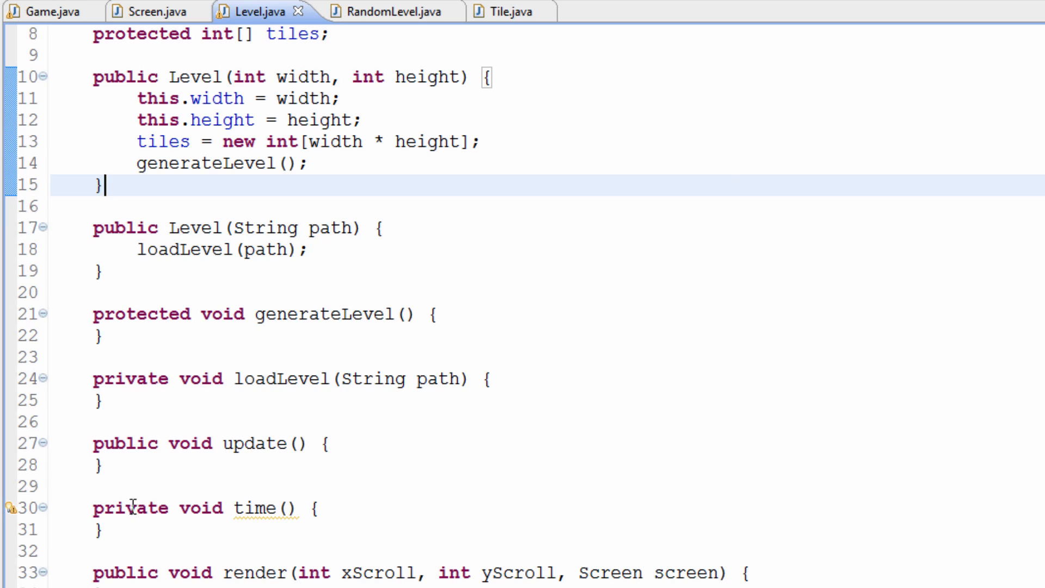
{"action": "mouse_move", "coordinate": [787, 550]}
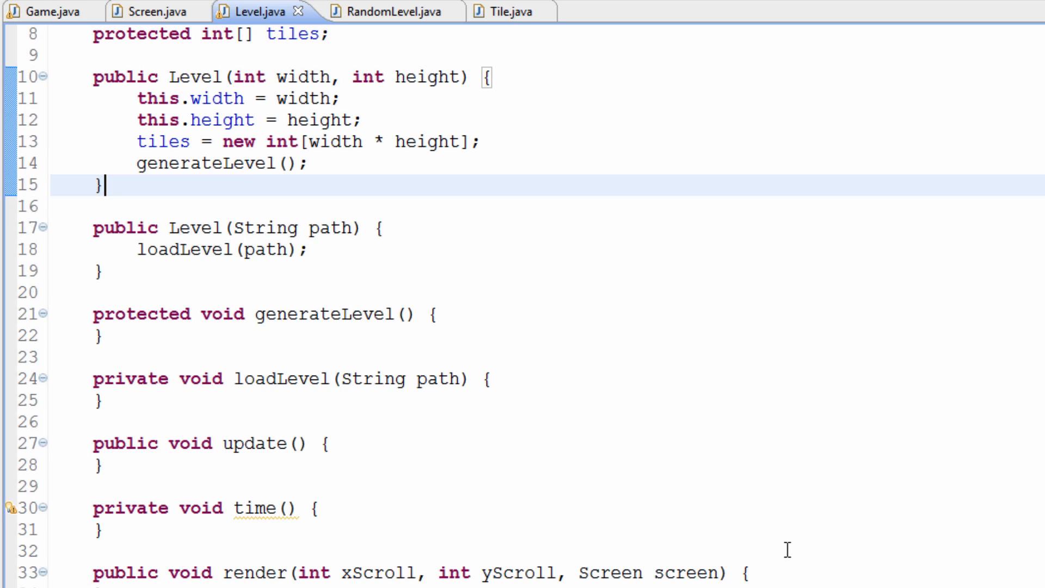
{"action": "mouse_move", "coordinate": [392, 423]}
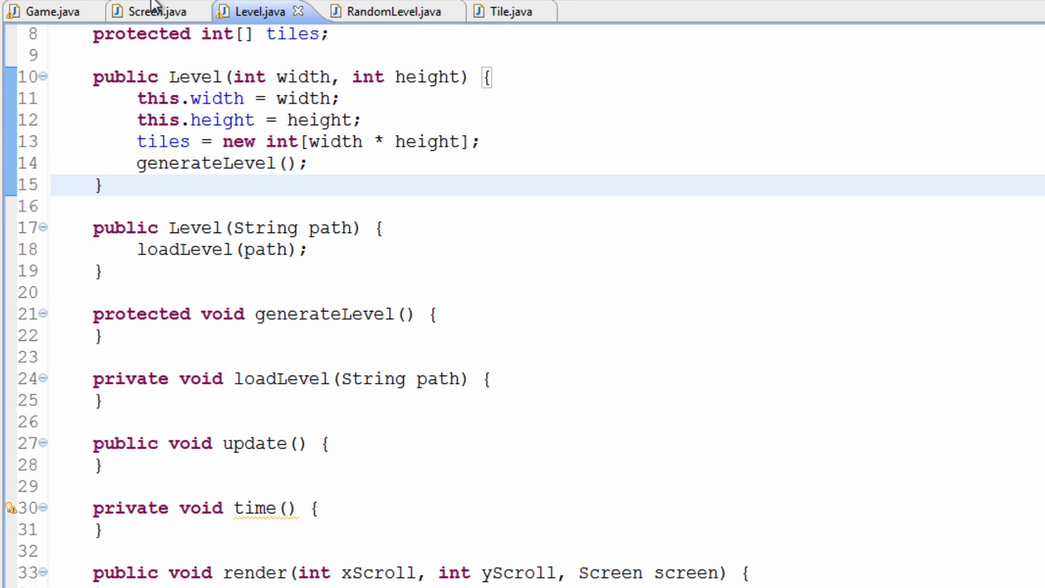
{"action": "left_click", "coordinate": [153, 12]}
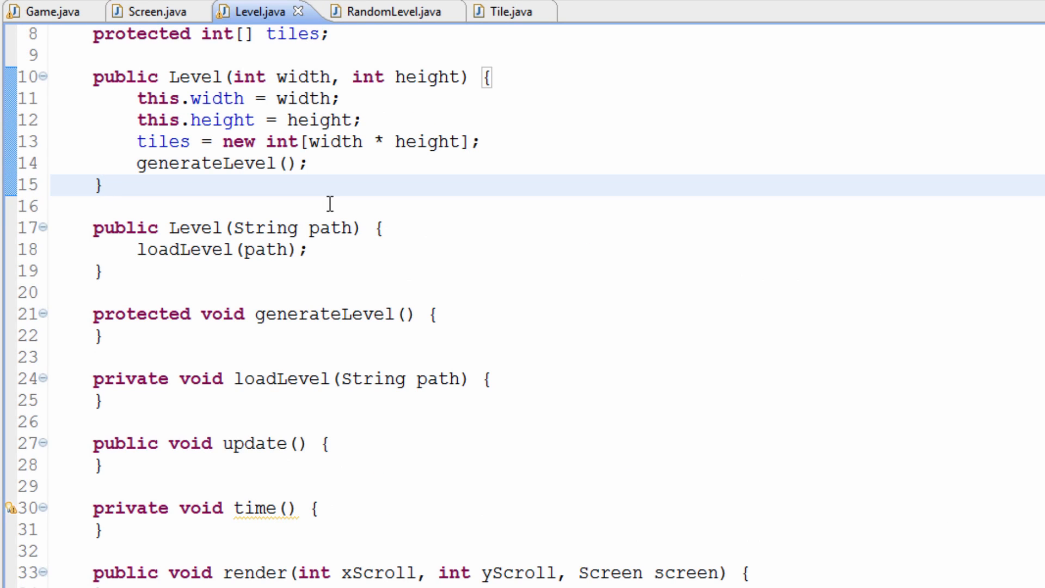
{"action": "mouse_move", "coordinate": [691, 305]}
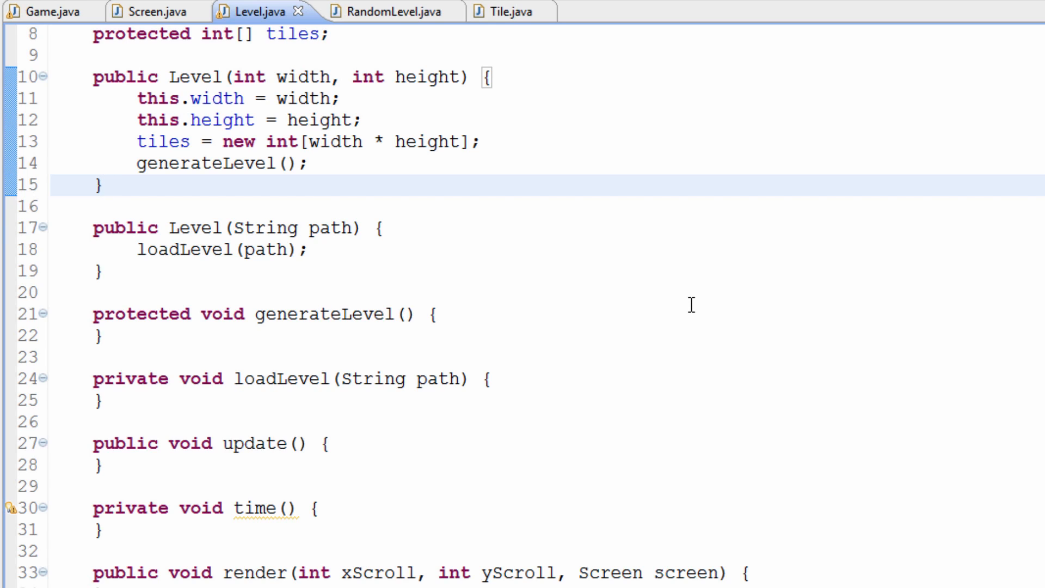
{"action": "left_click", "coordinate": [103, 185]}
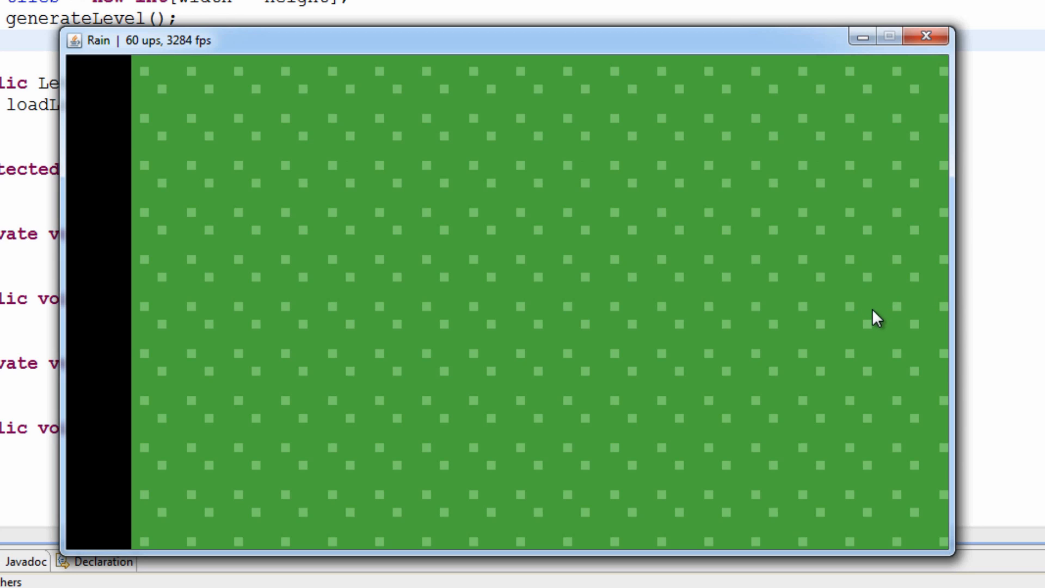
{"action": "mouse_move", "coordinate": [855, 299]}
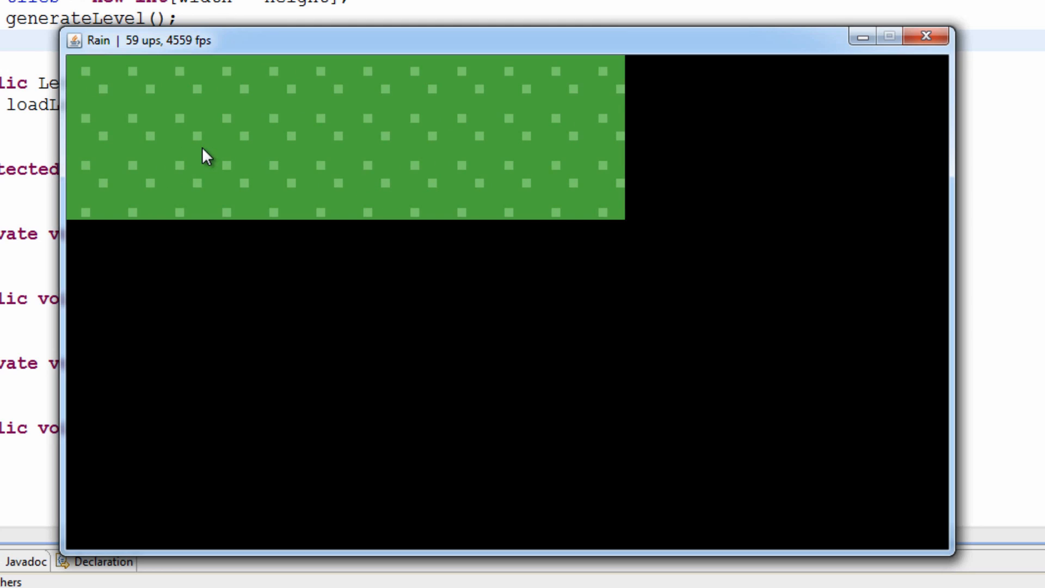
{"action": "mouse_move", "coordinate": [65, 220]}
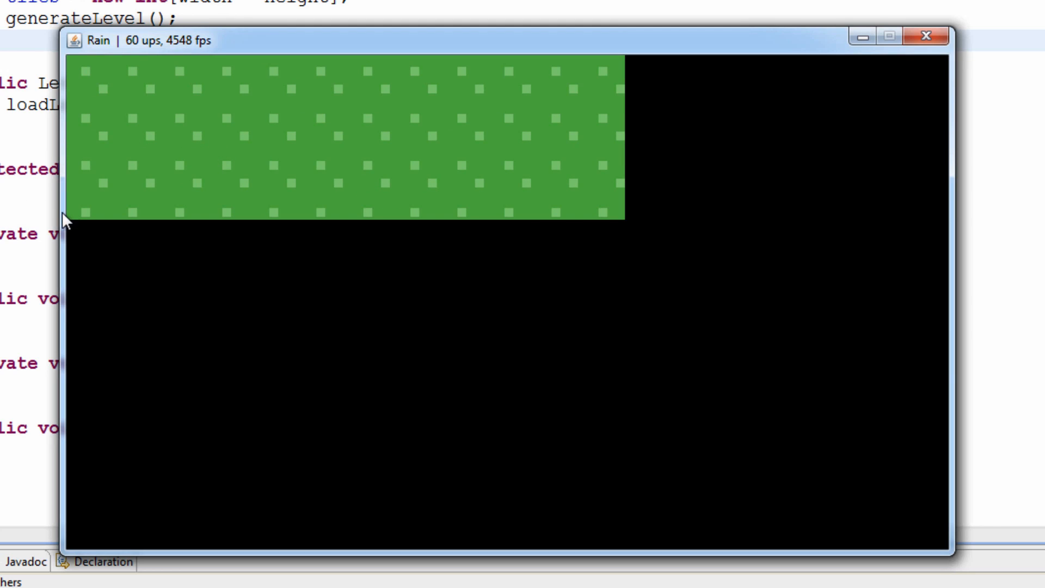
{"action": "mouse_move", "coordinate": [109, 157]}
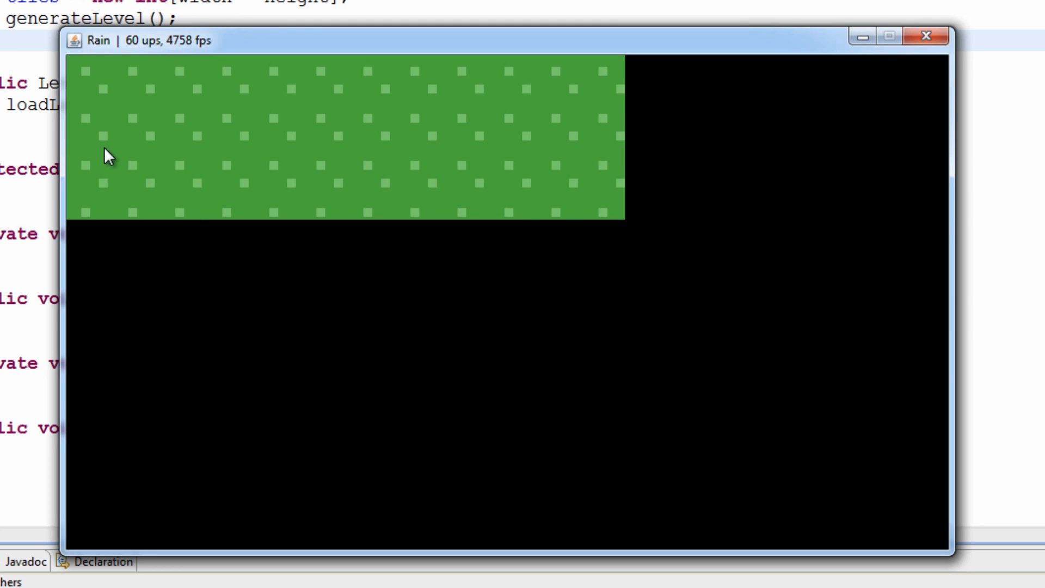
{"action": "mouse_move", "coordinate": [184, 137]}
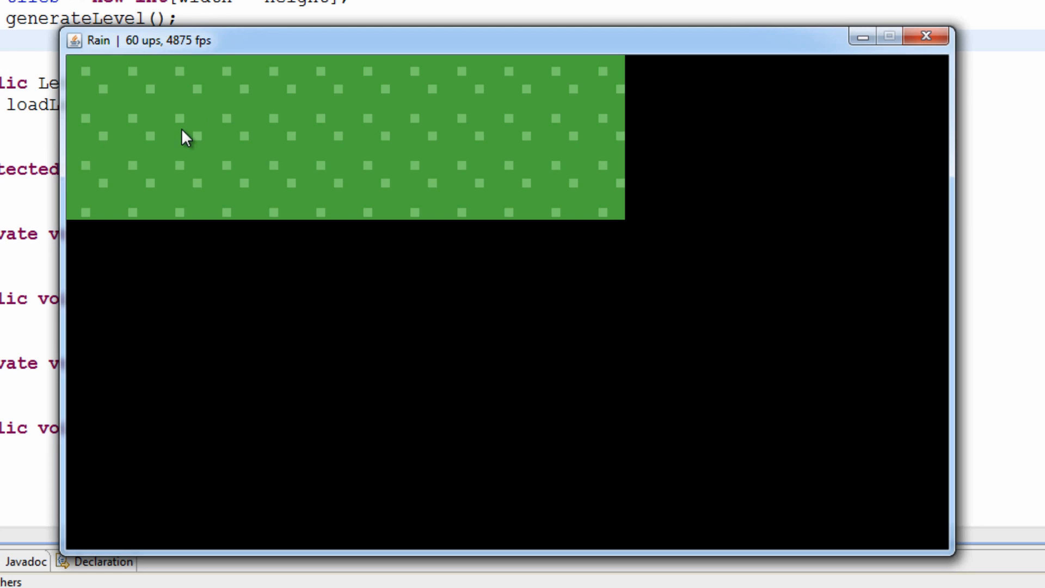
{"action": "mouse_move", "coordinate": [190, 93]}
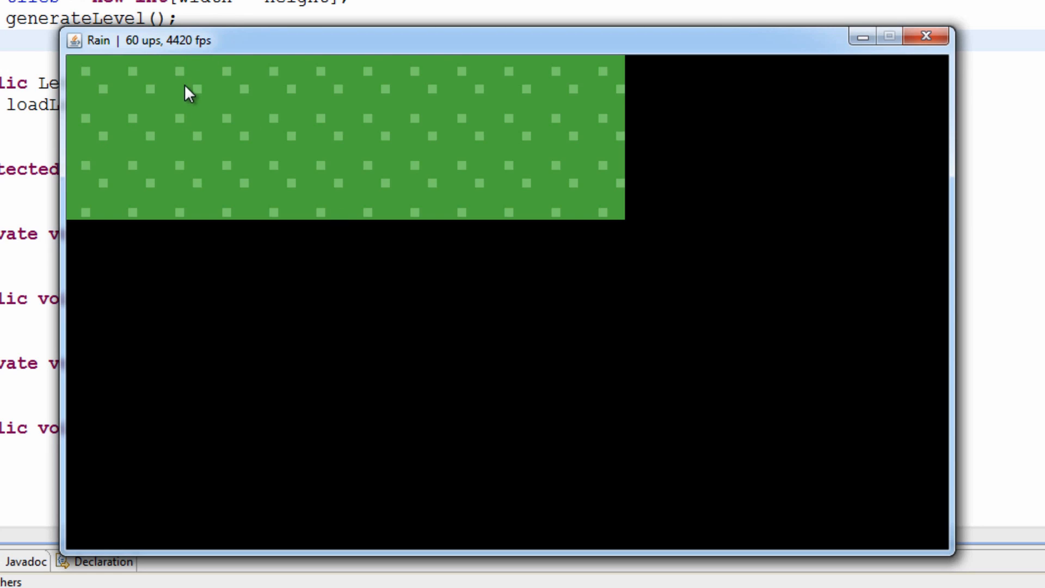
{"action": "mouse_move", "coordinate": [220, 147]}
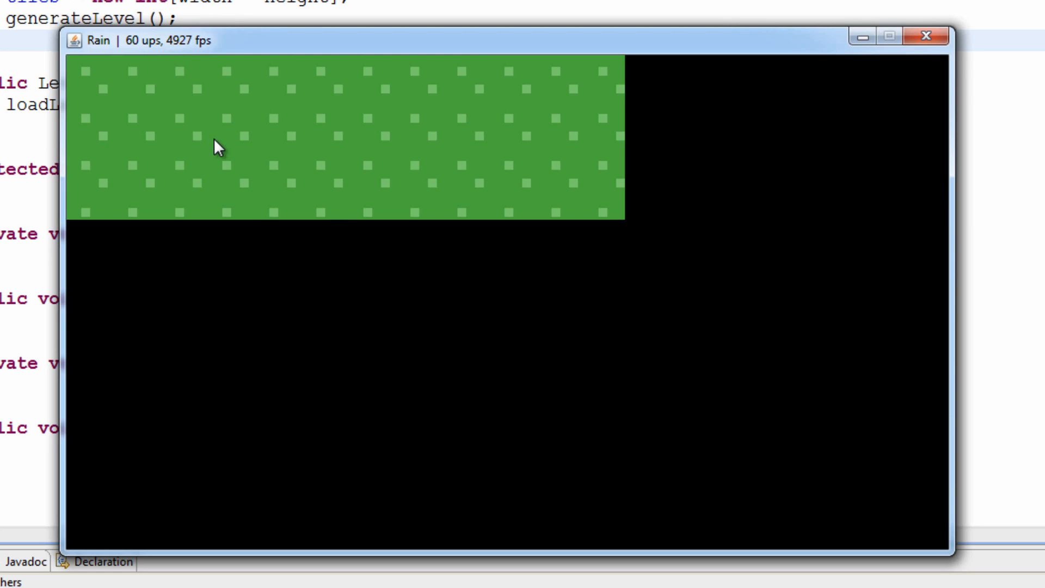
{"action": "mouse_move", "coordinate": [134, 164]}
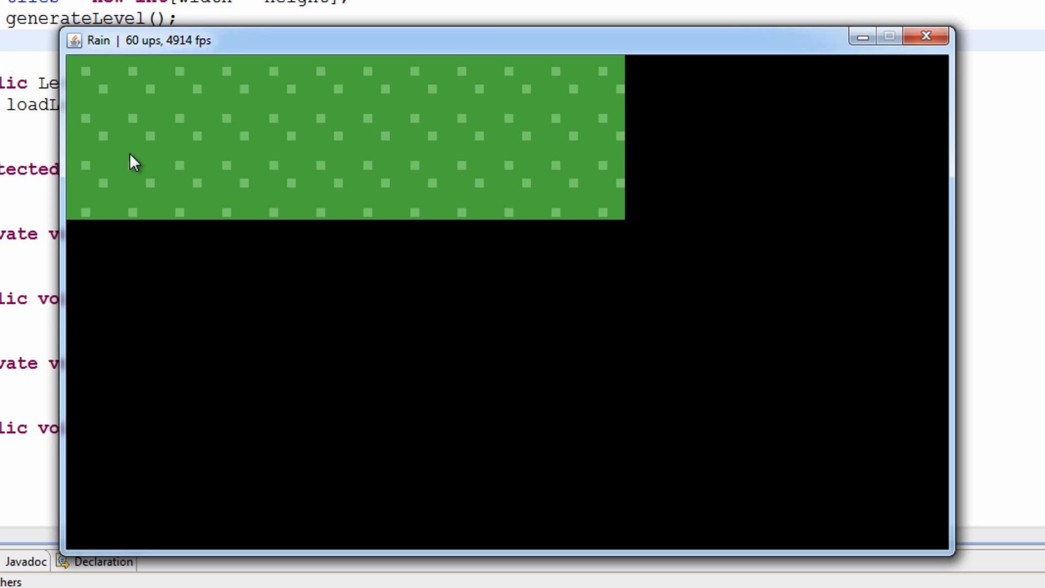
{"action": "mouse_move", "coordinate": [128, 189]}
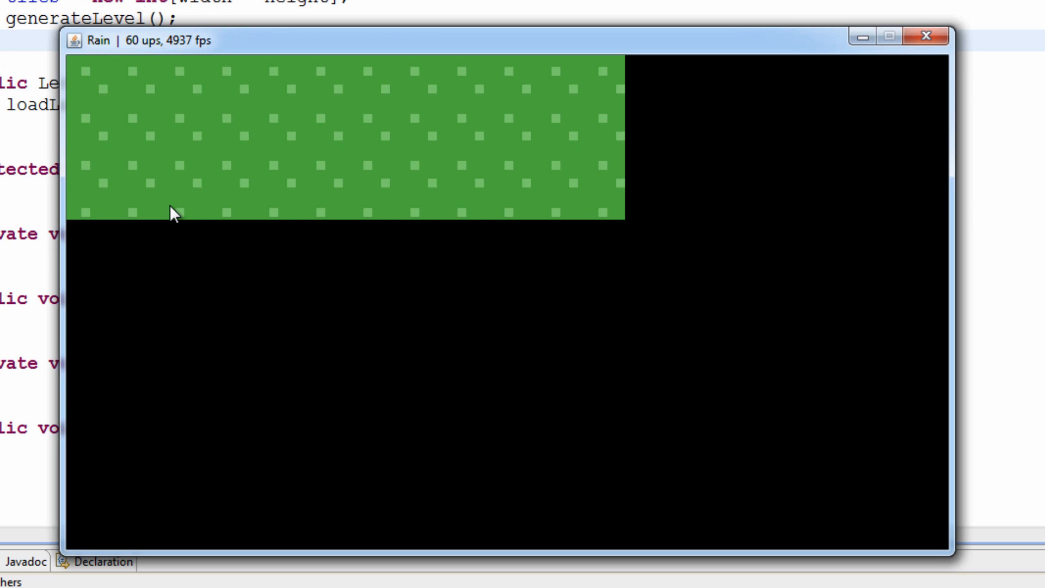
{"action": "mouse_move", "coordinate": [367, 256]}
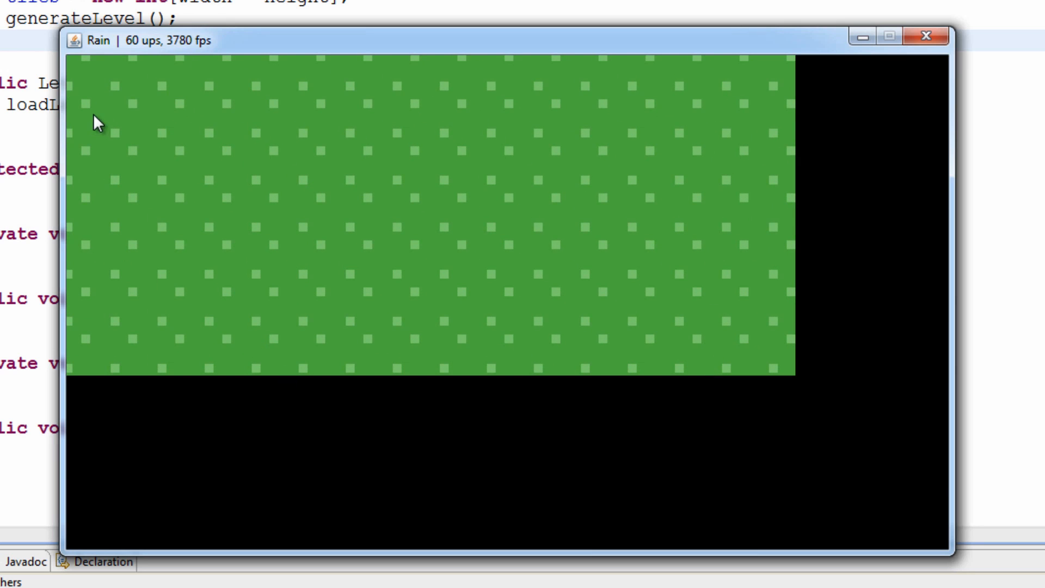
{"action": "mouse_move", "coordinate": [120, 333]}
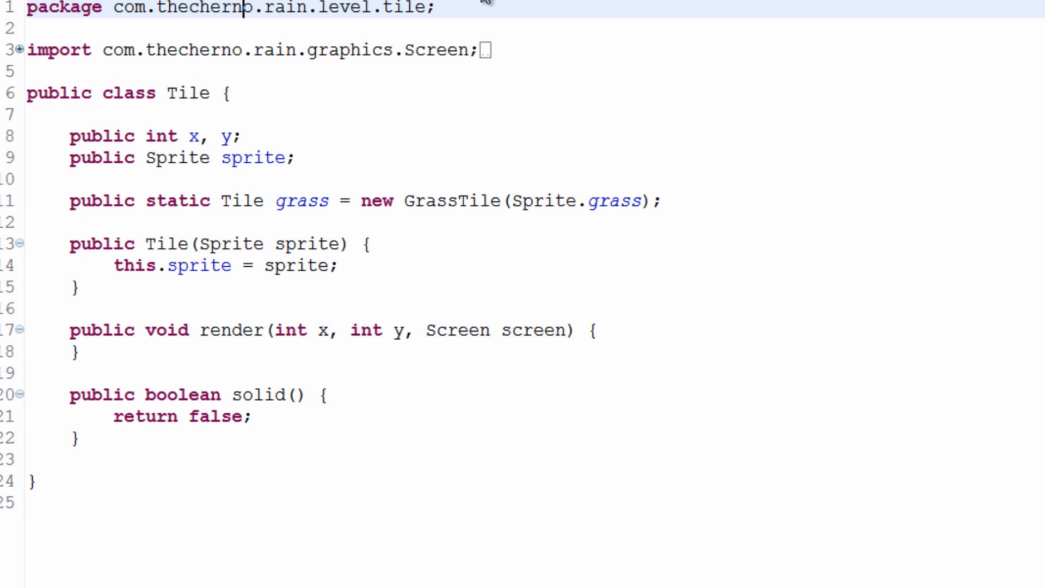
{"action": "mouse_move", "coordinate": [149, 333]}
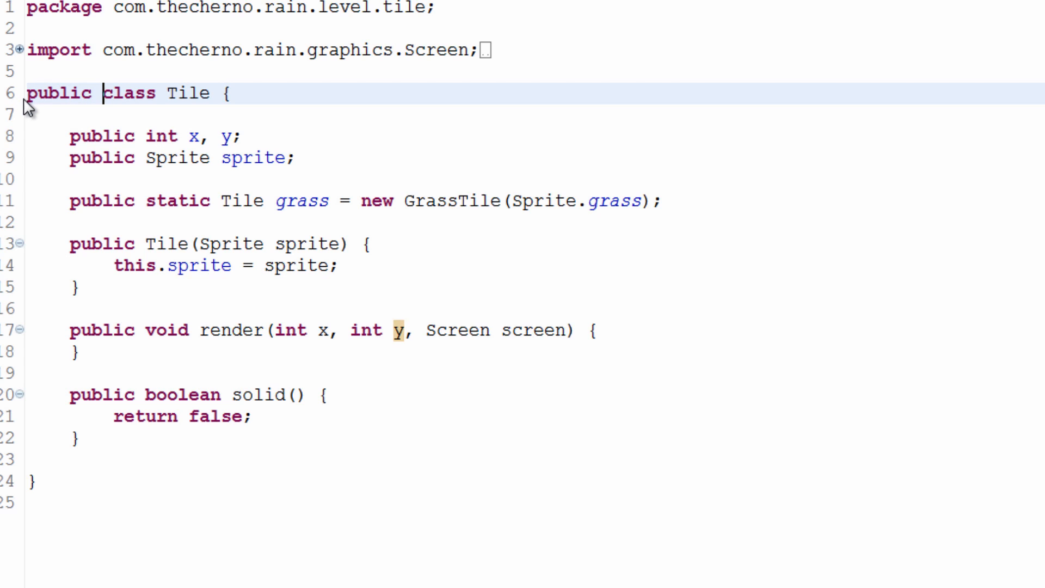
Step: Inspect the Tile class fields and render method, then open the GrassTile class
{"action": "triple_click", "coordinate": [127, 93]}
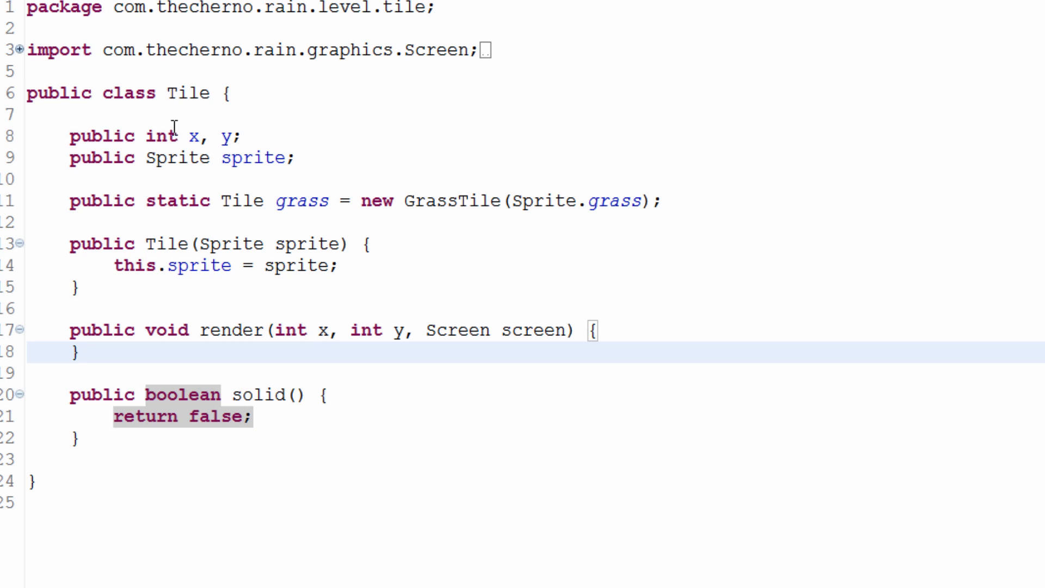
{"action": "double_click", "coordinate": [189, 92]}
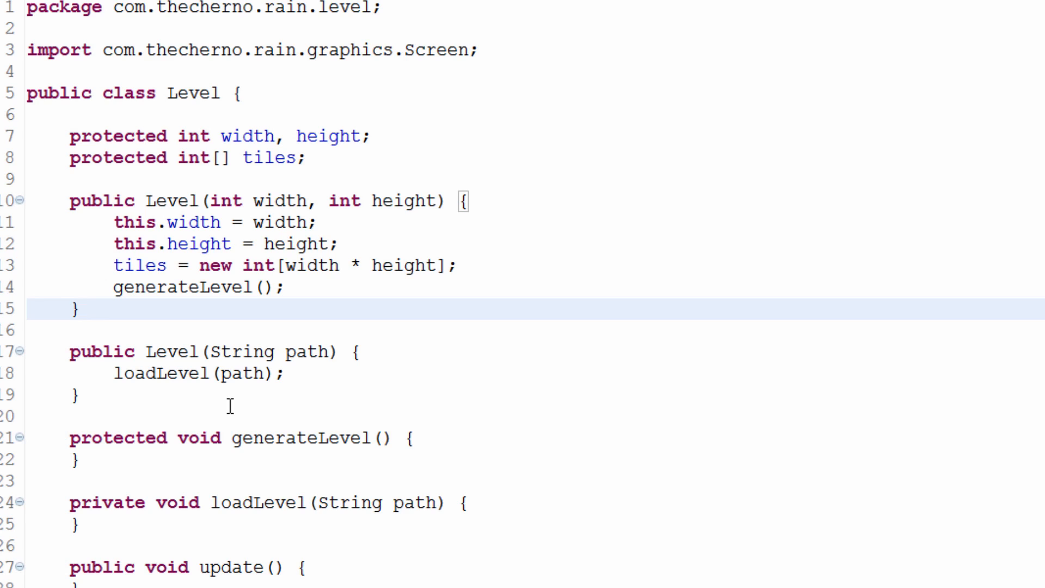
{"action": "left_click", "coordinate": [80, 310]}
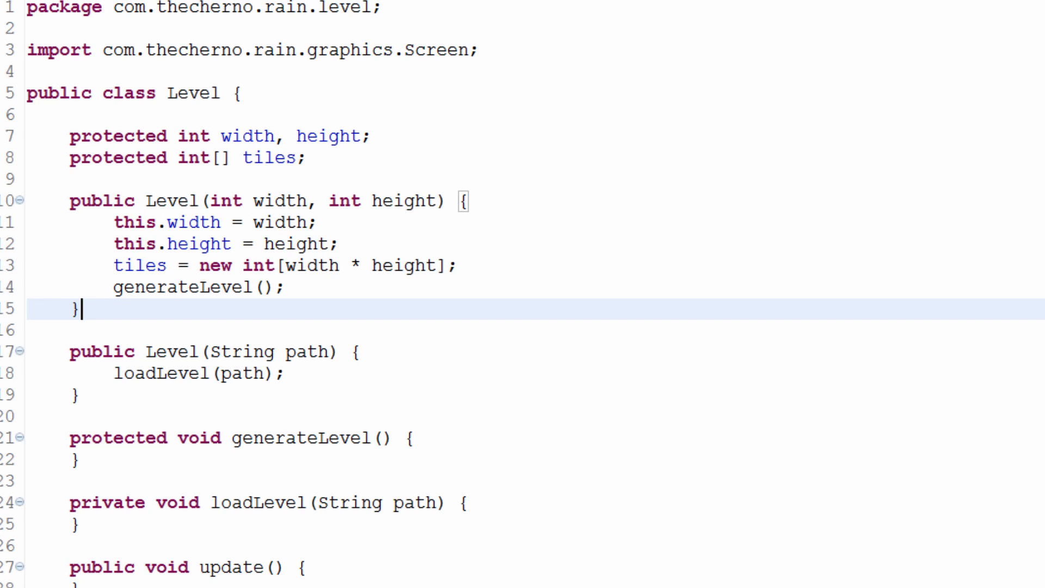
{"action": "mouse_move", "coordinate": [381, 252]}
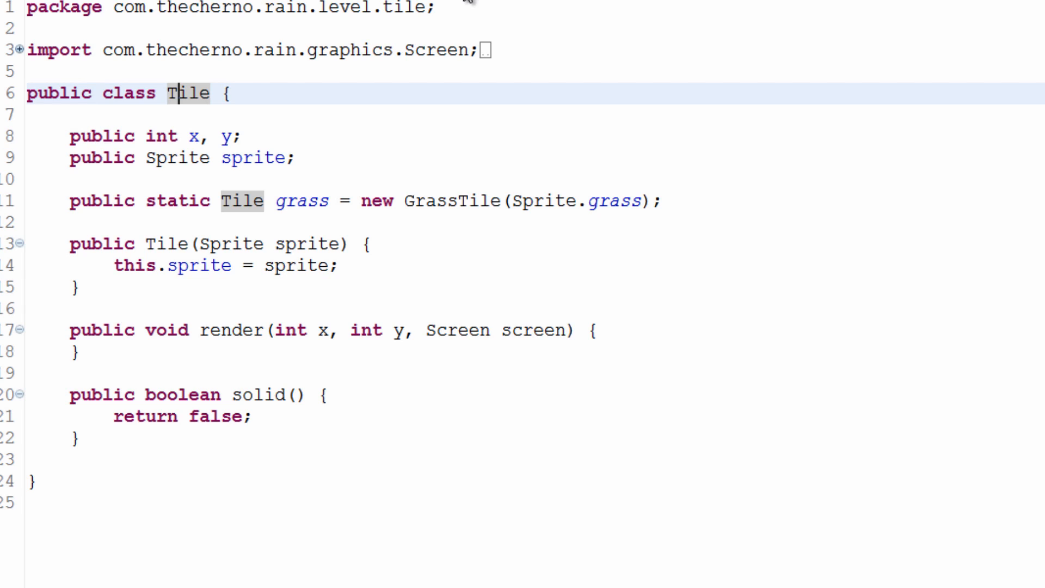
{"action": "mouse_move", "coordinate": [838, 287]}
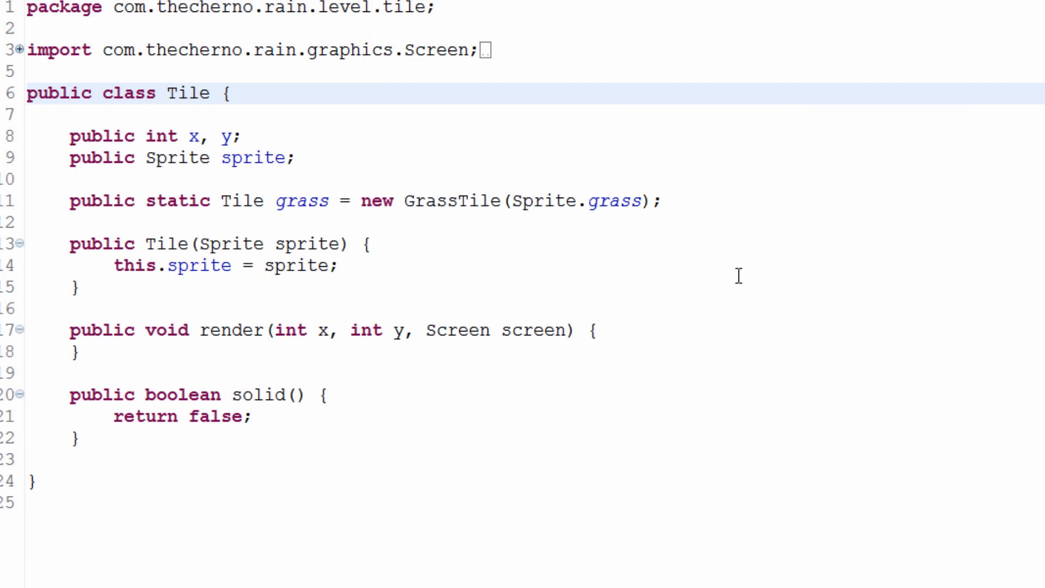
{"action": "mouse_move", "coordinate": [487, 340]}
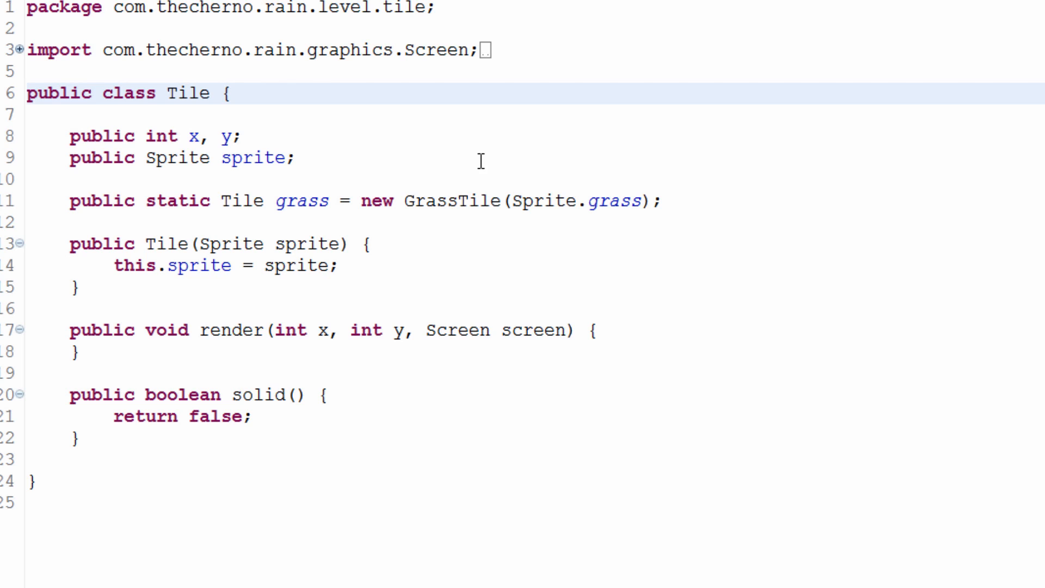
{"action": "double_click", "coordinate": [307, 244]}
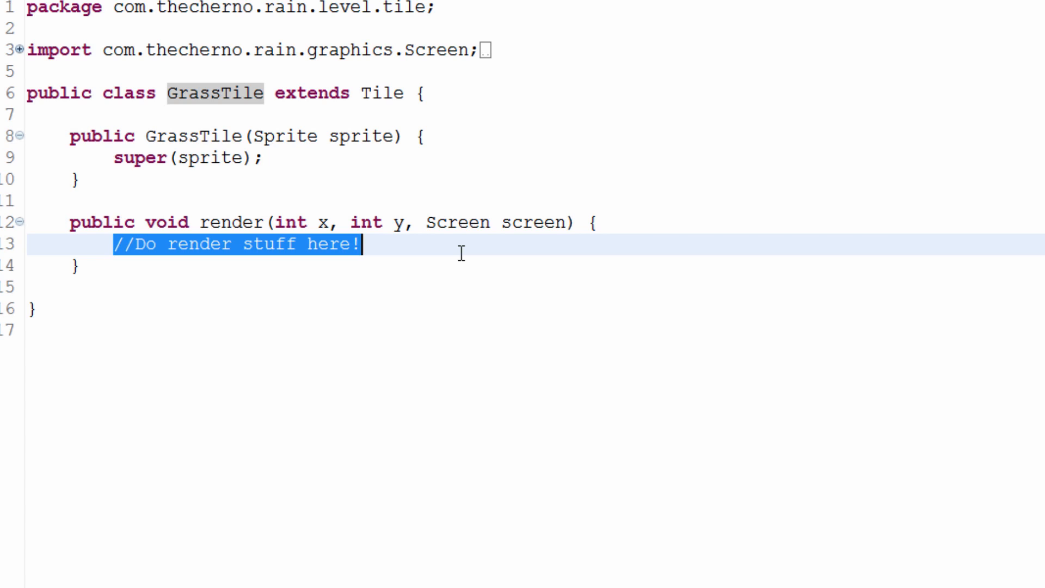
Step: Delete the '//Do render stuff here!' comment, leaving GrassTile's render body empty
{"action": "key", "text": "Delete"}
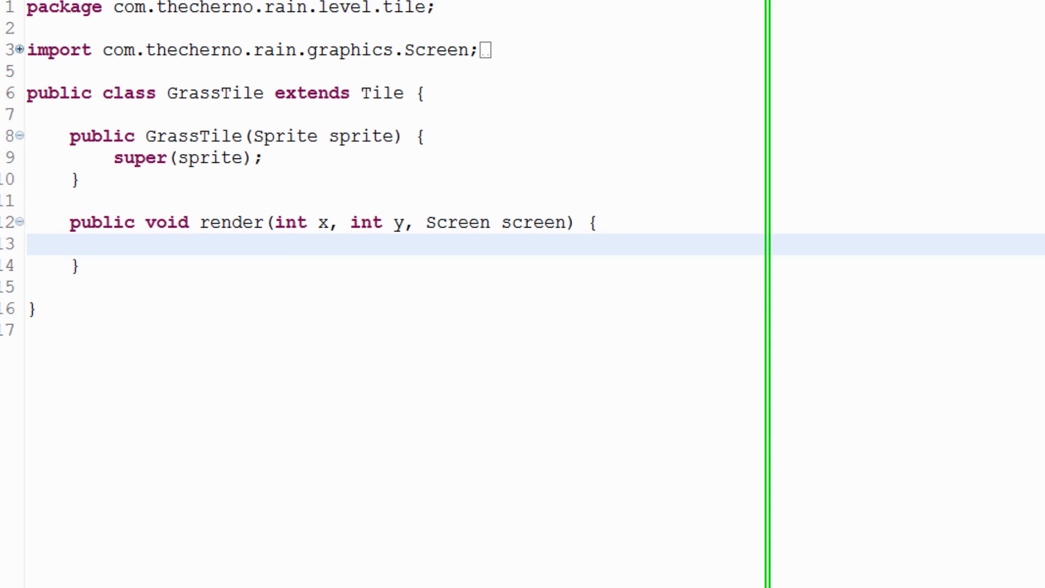
{"action": "mouse_move", "coordinate": [126, 233]}
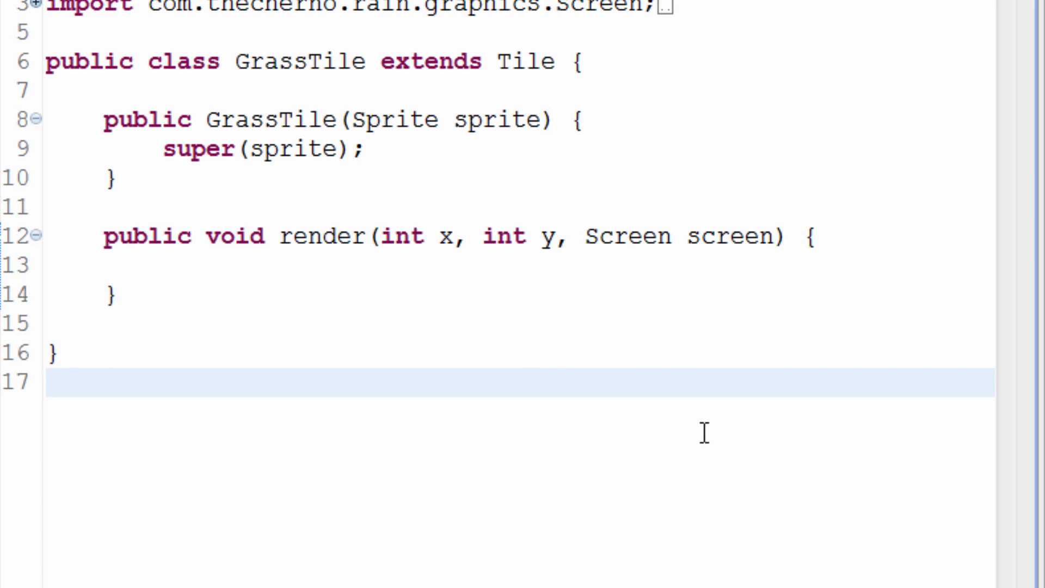
{"action": "mouse_move", "coordinate": [704, 433]}
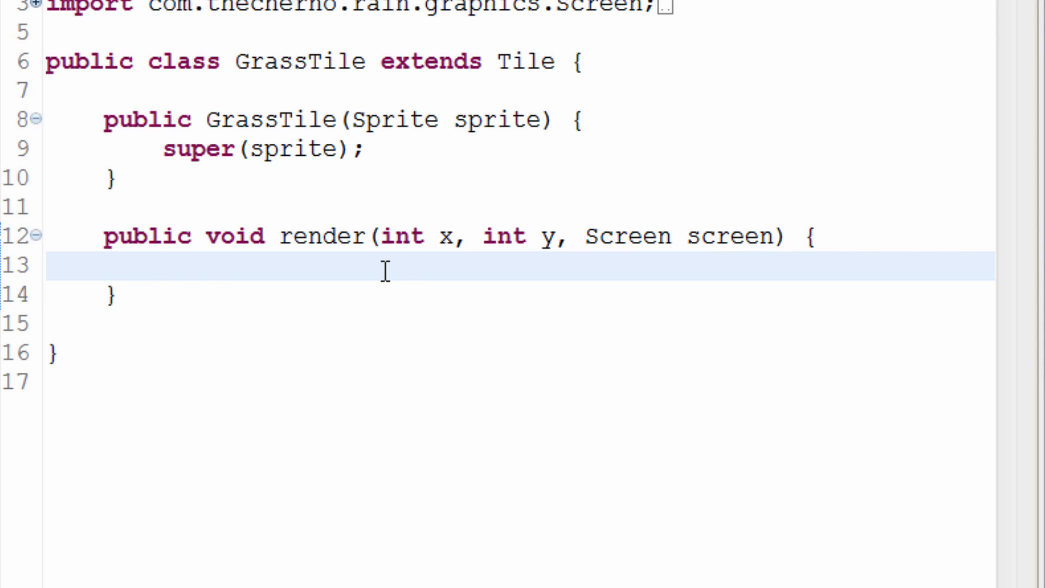
{"action": "mouse_move", "coordinate": [704, 246]}
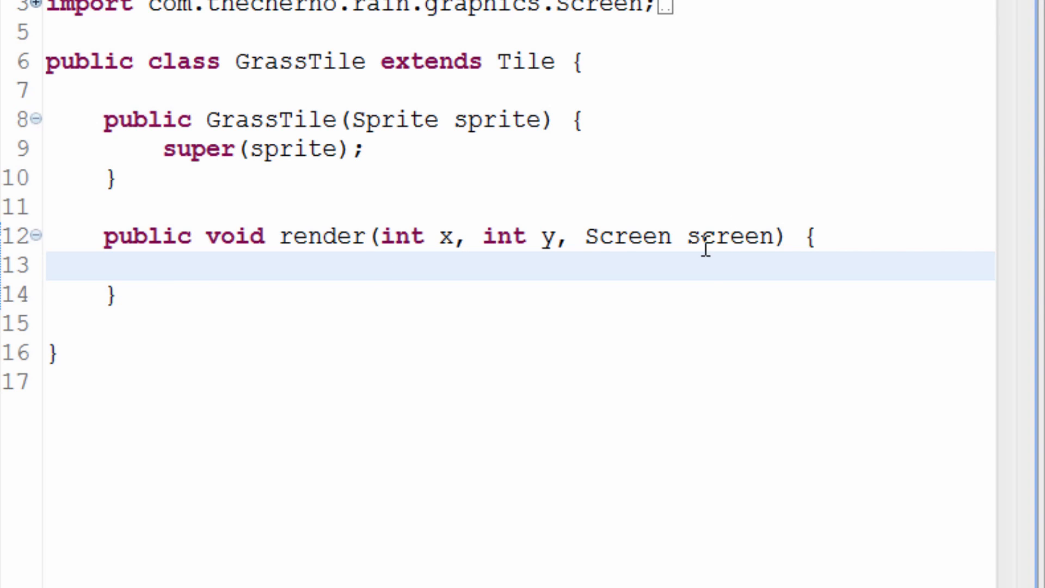
{"action": "double_click", "coordinate": [729, 237]}
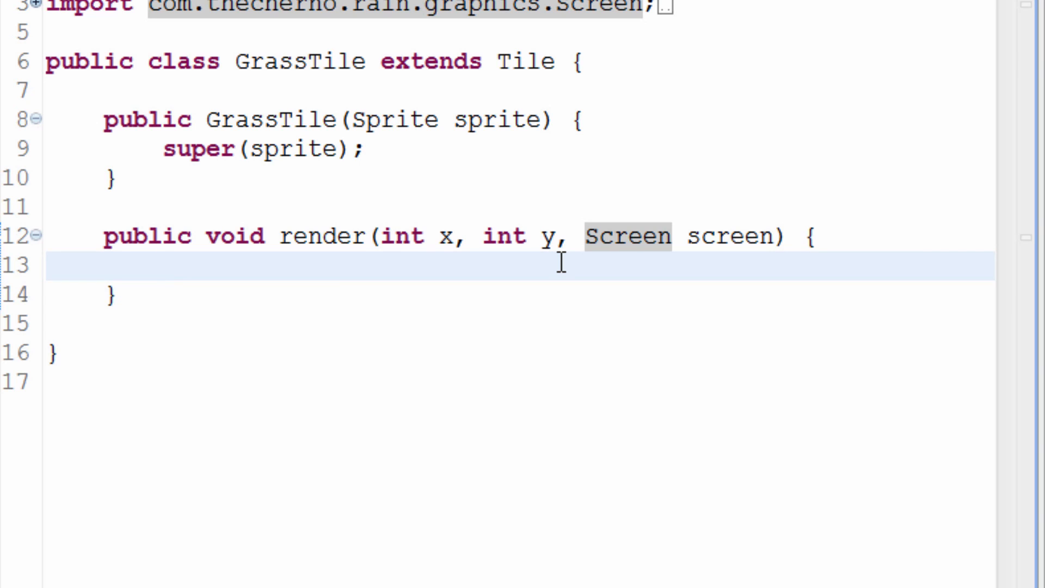
Step: Write the call screen.renderTile(x, y, this) in GrassTile's render method
{"action": "type", "text": "screen."}
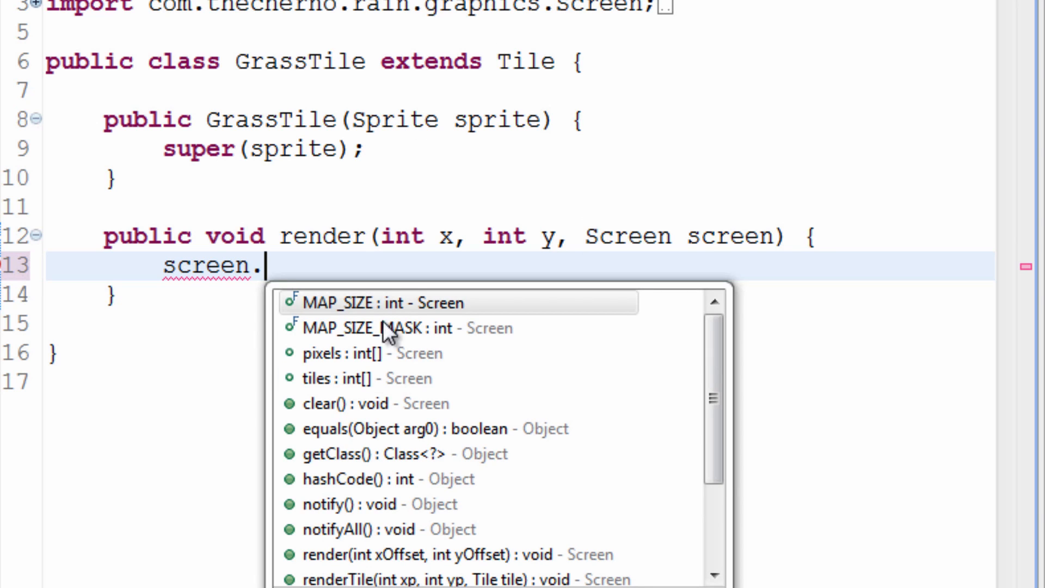
{"action": "mouse_move", "coordinate": [754, 442]}
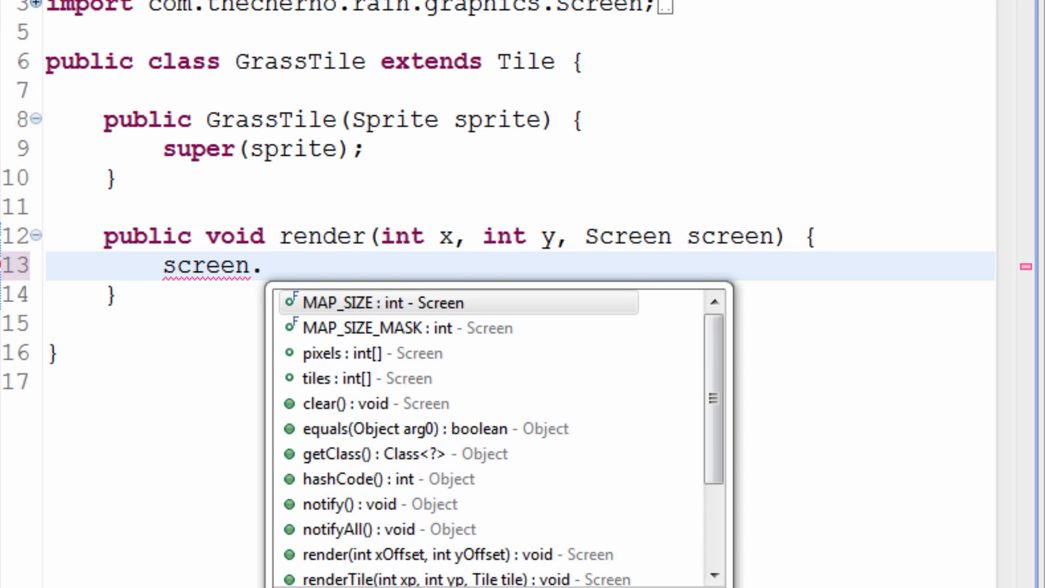
{"action": "type", "text": "re"}
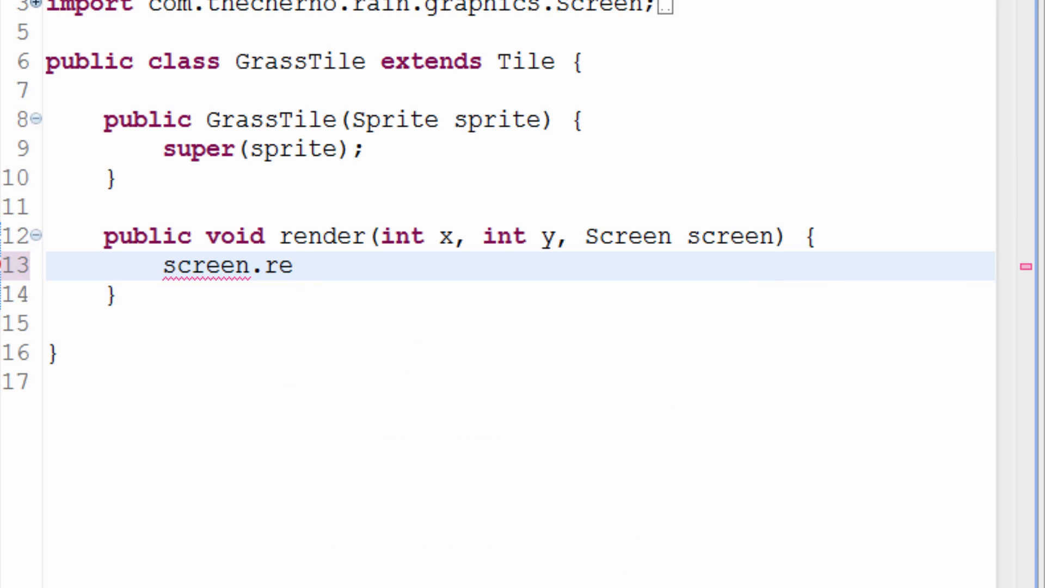
{"action": "type", "text": "nderTile"}
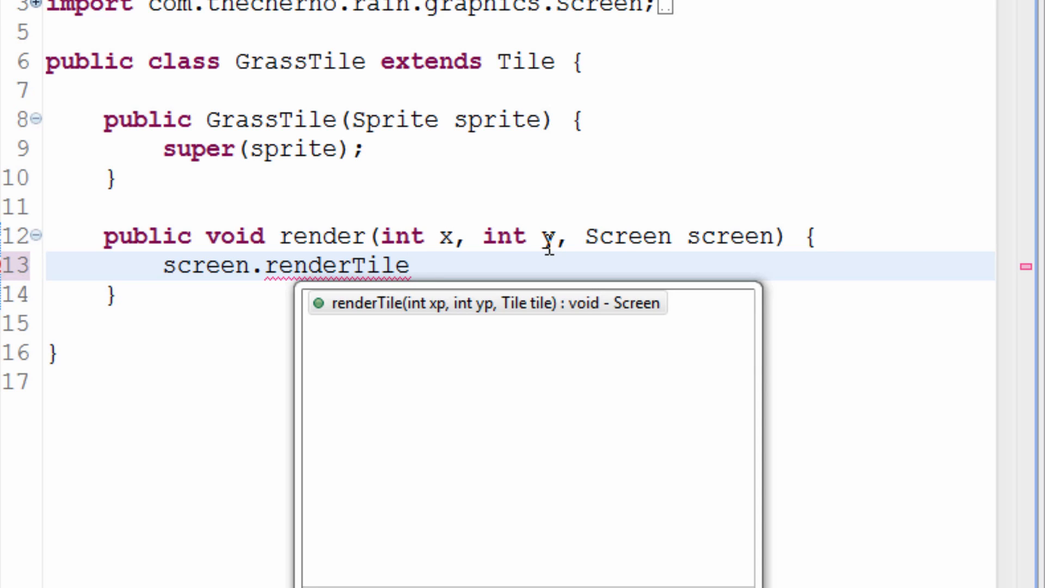
{"action": "key", "text": "Escape"}
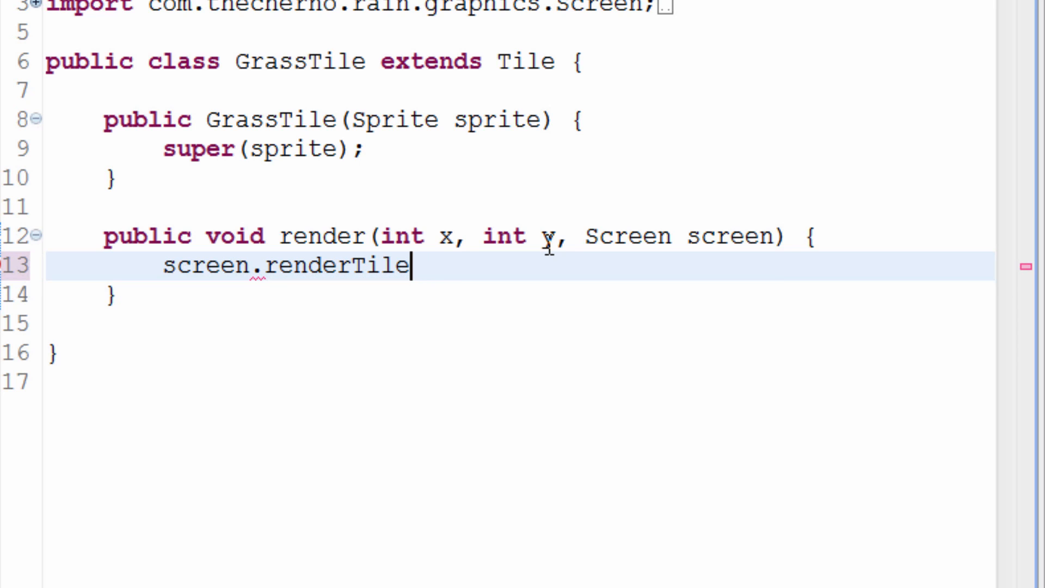
{"action": "type", "text": "(x, t"}
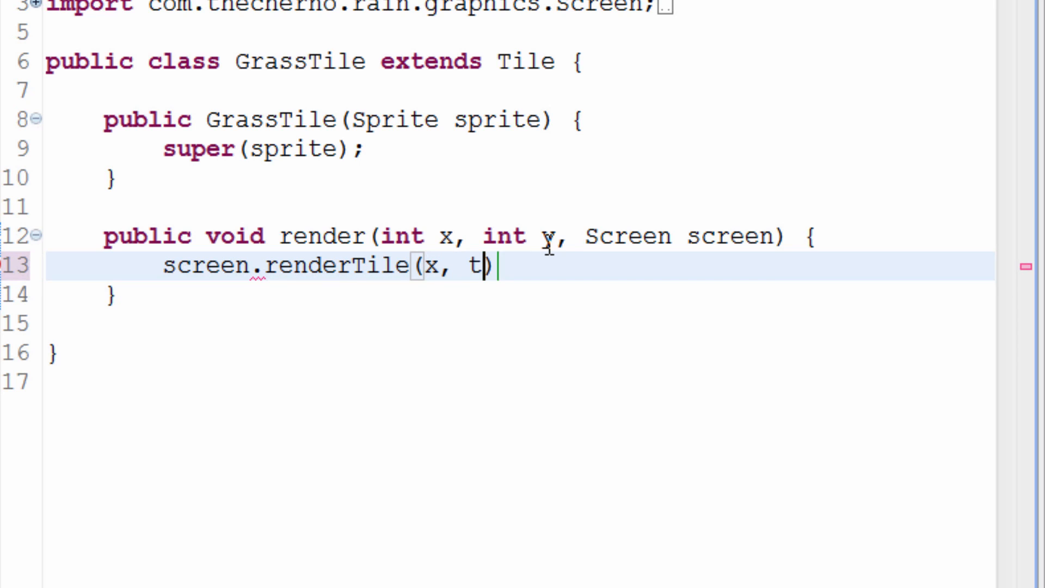
{"action": "type", "text": "y,"}
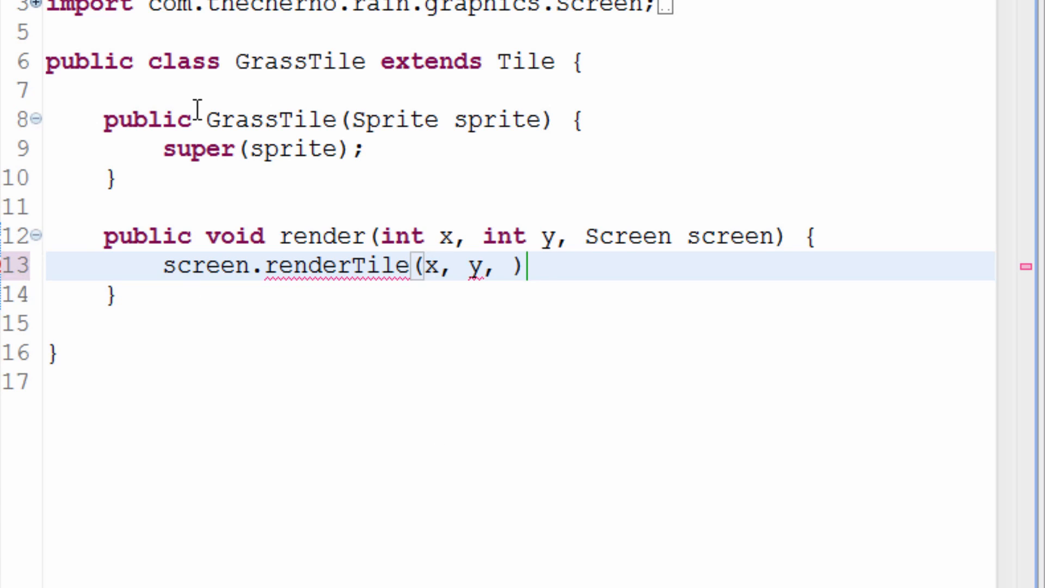
{"action": "type", "text": "this"}
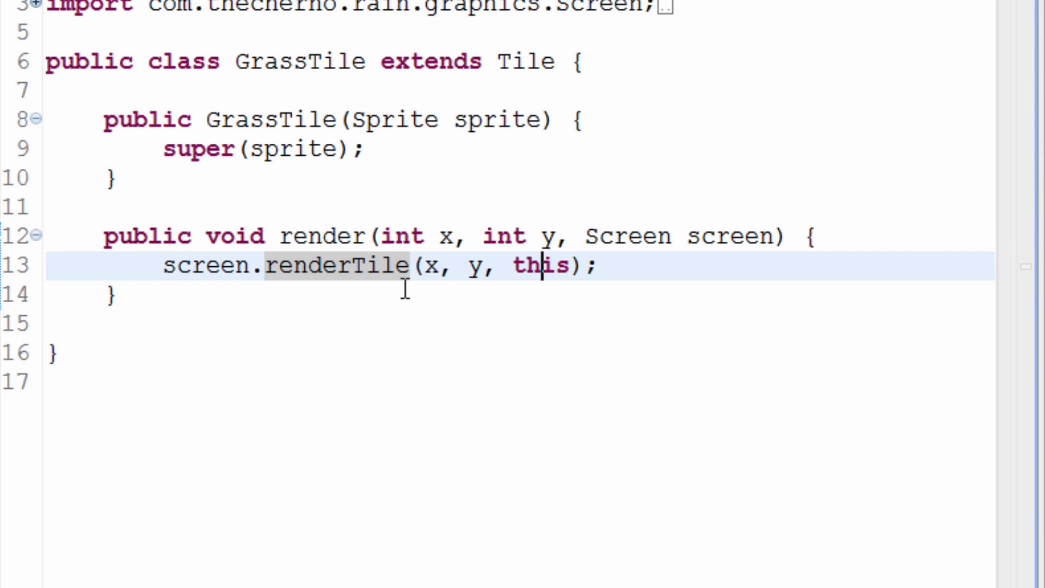
Step: Select the y argument in screen.renderTile(x, y, this) to point out the parameters
{"action": "double_click", "coordinate": [432, 267]}
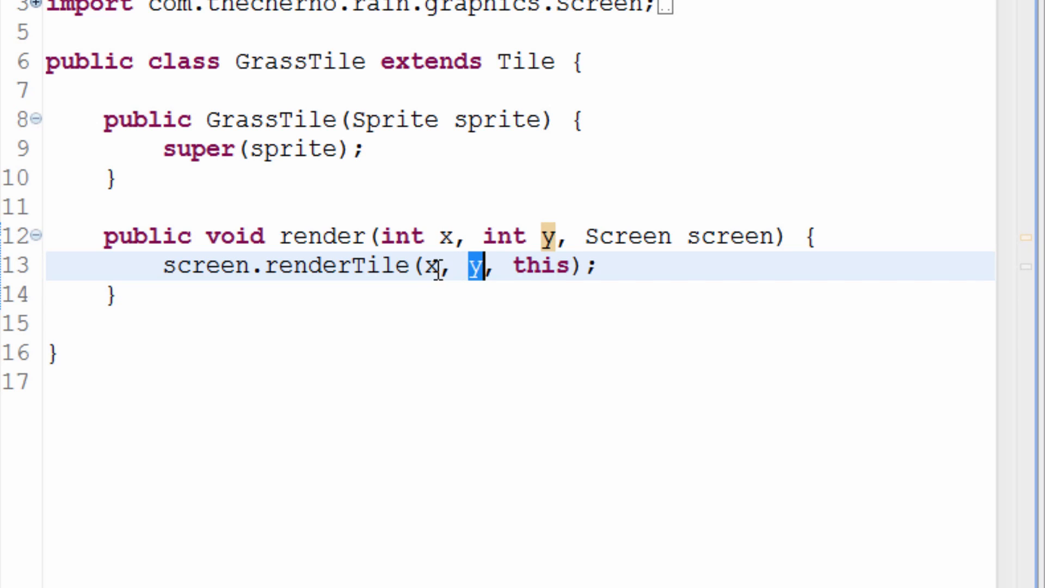
{"action": "mouse_move", "coordinate": [434, 264]}
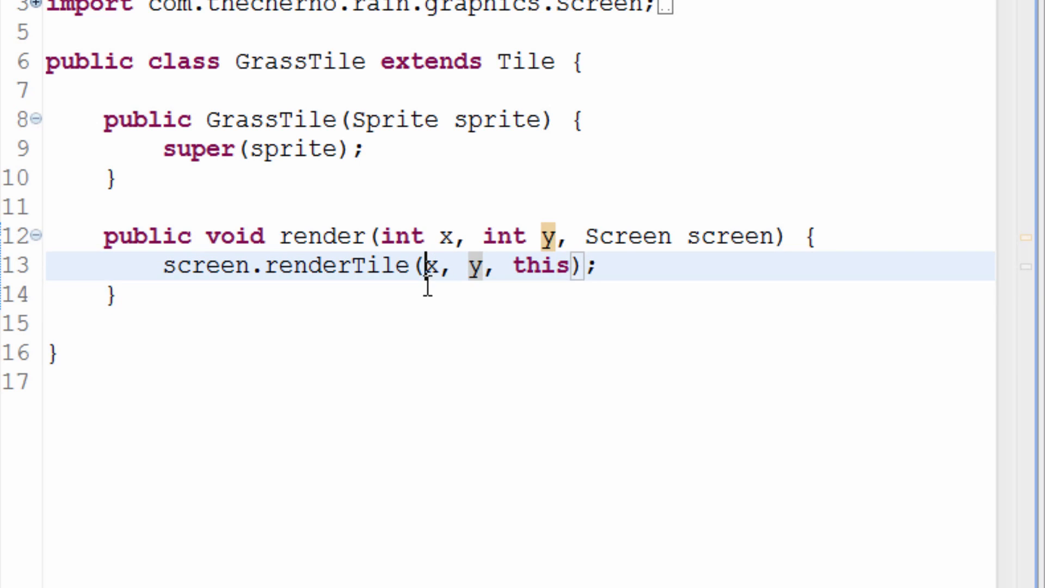
{"action": "double_click", "coordinate": [474, 267]}
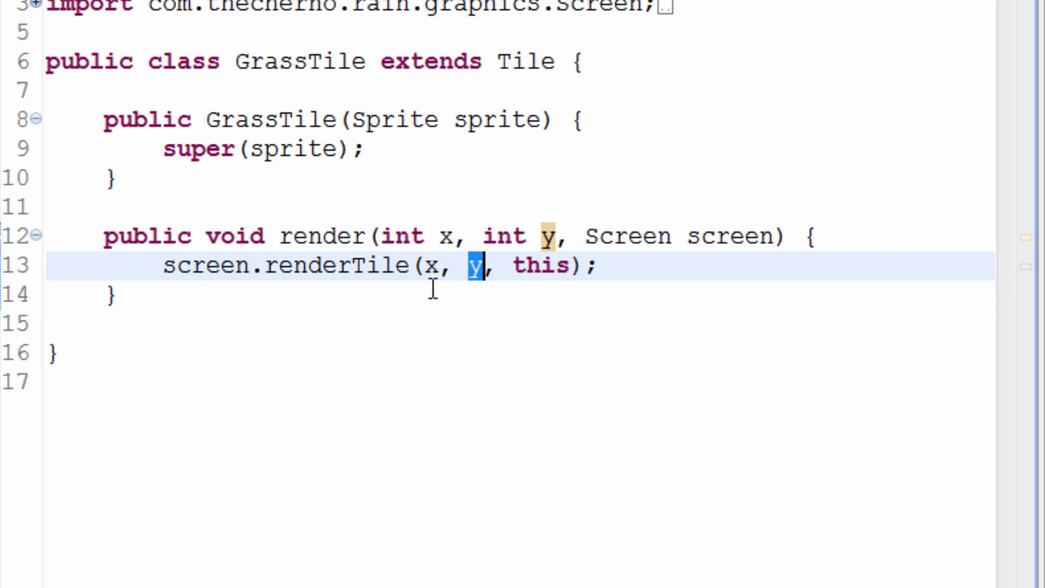
{"action": "left_click", "coordinate": [431, 265]}
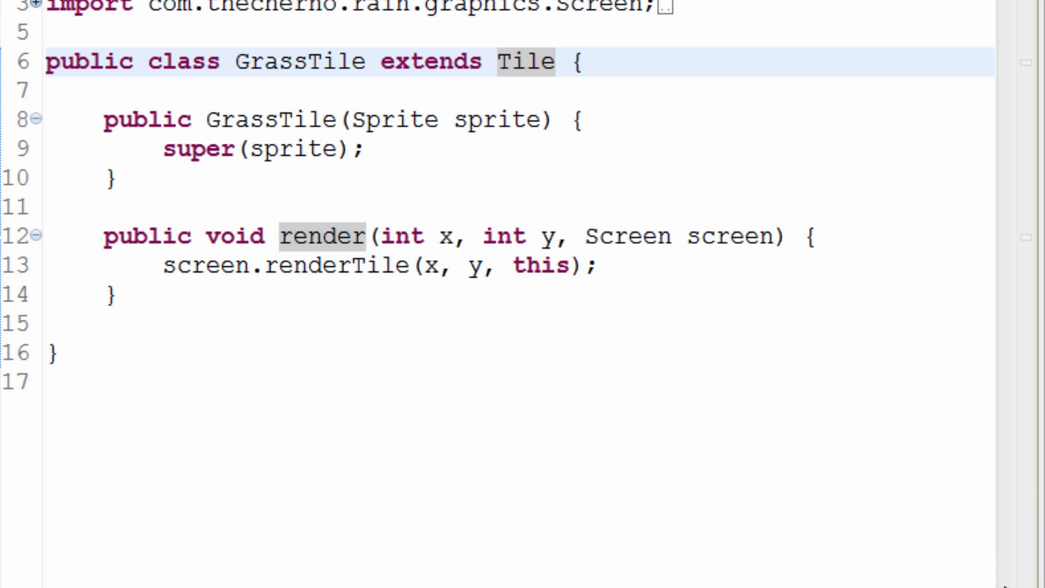
{"action": "mouse_move", "coordinate": [993, 553]}
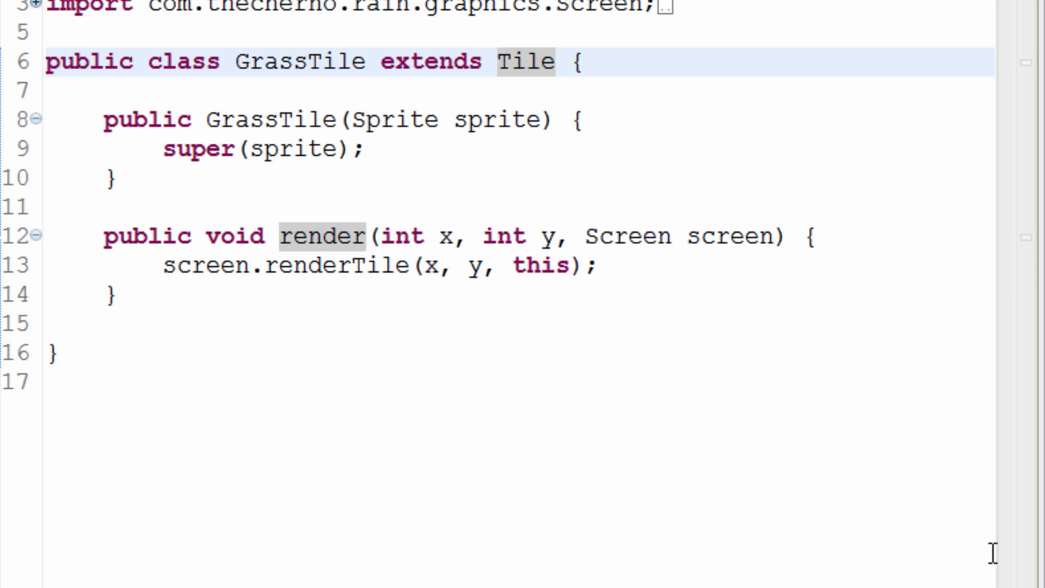
{"action": "mouse_move", "coordinate": [991, 552]}
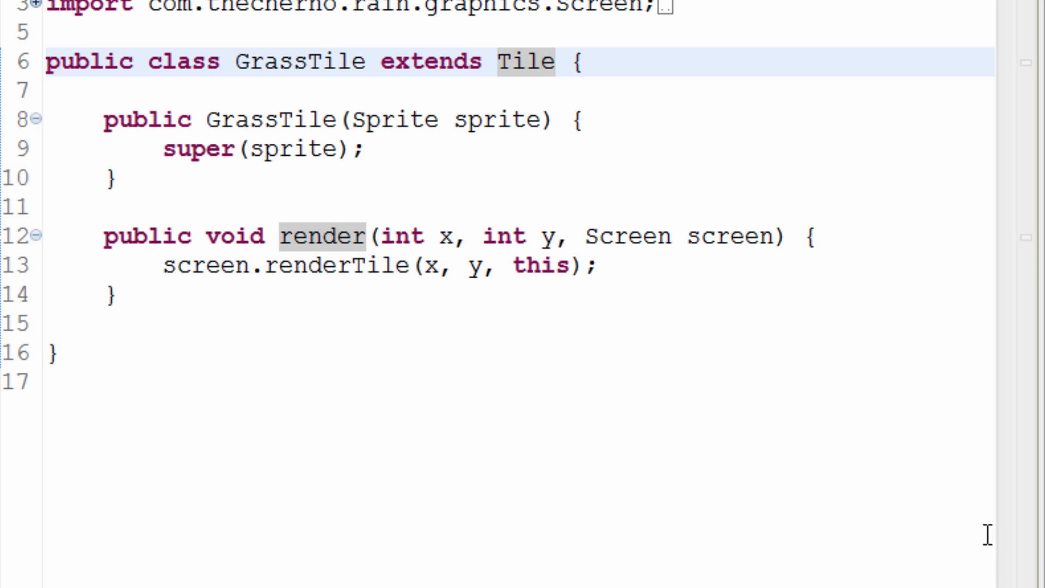